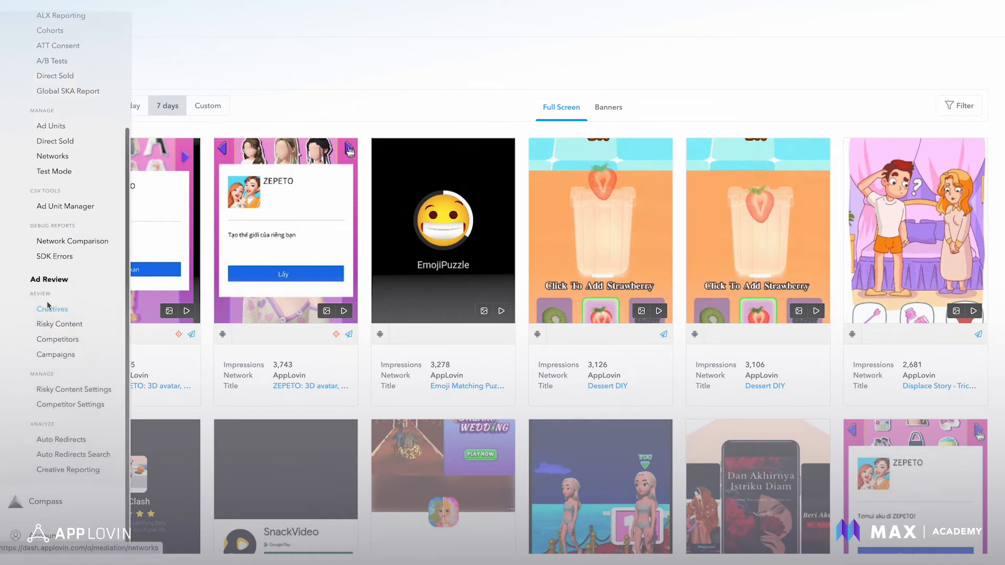
Show the Ad Review Creatives gallery of full-screen ads from the last 7 days and browse it.
click(53, 309)
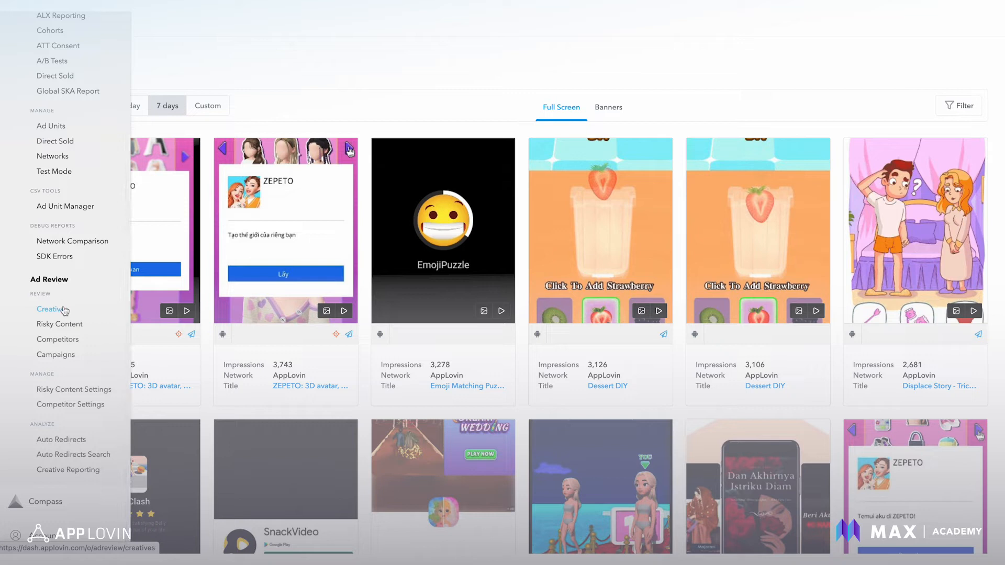
click(50, 310)
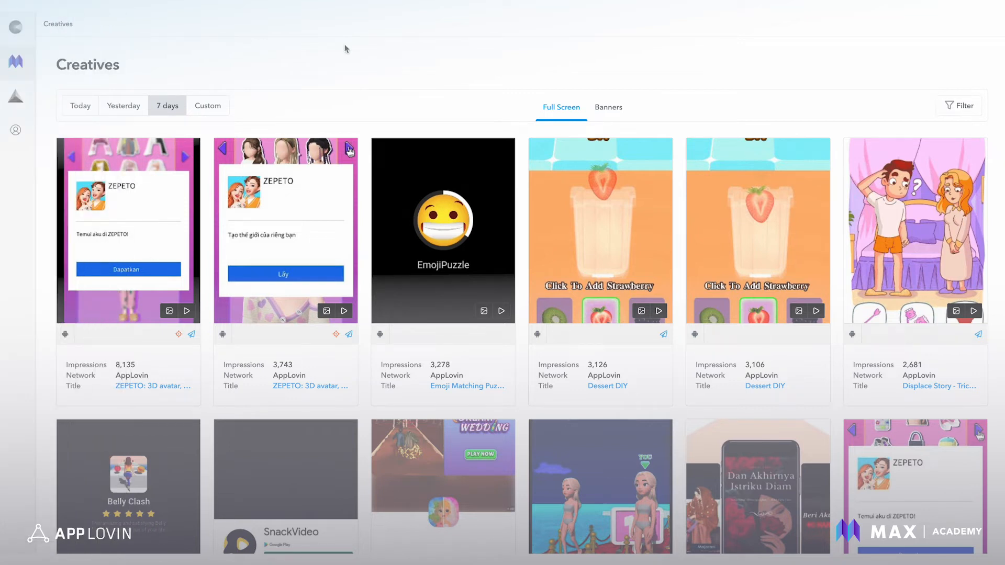
scroll(down, 3)
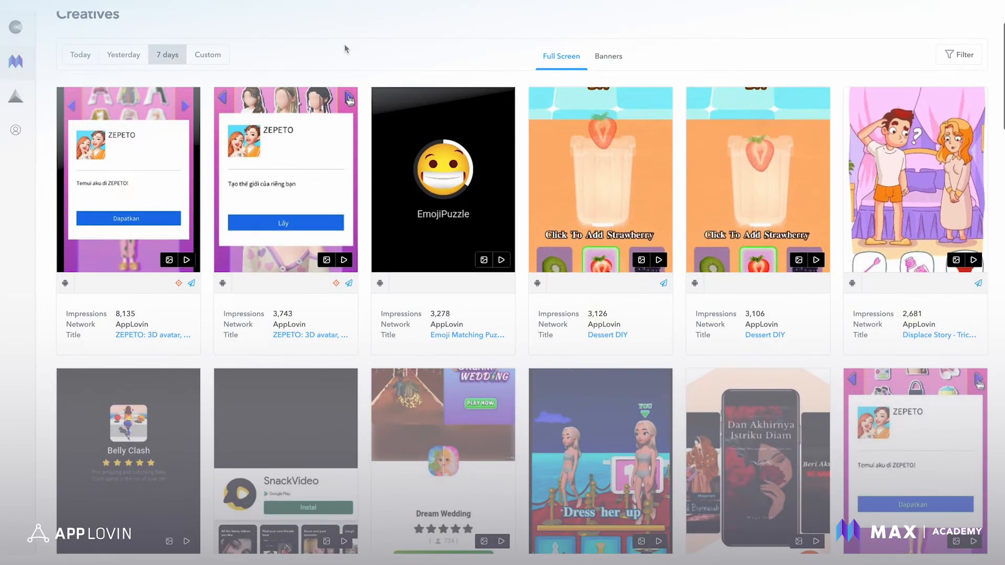
scroll(down, 3)
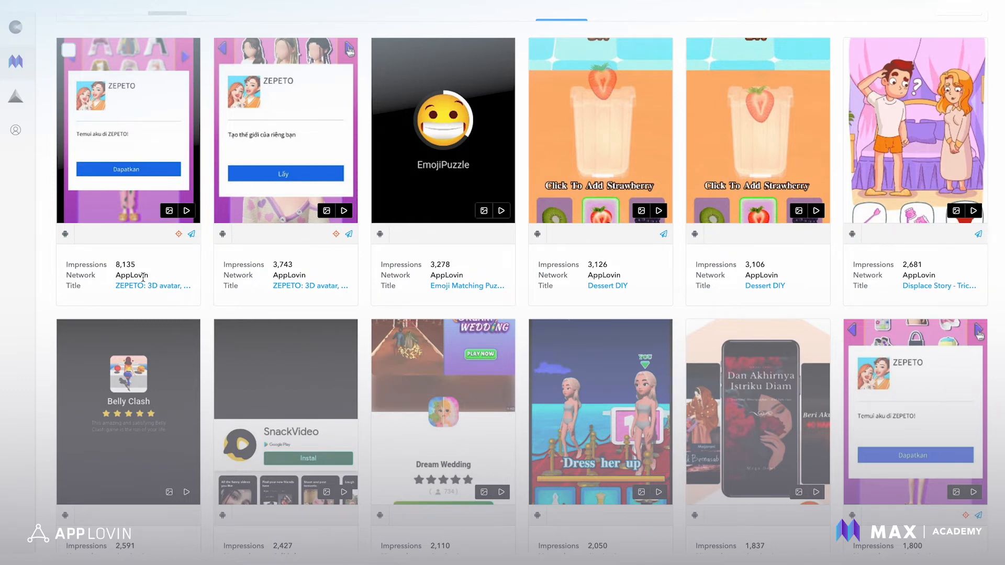
mouse_move(139, 290)
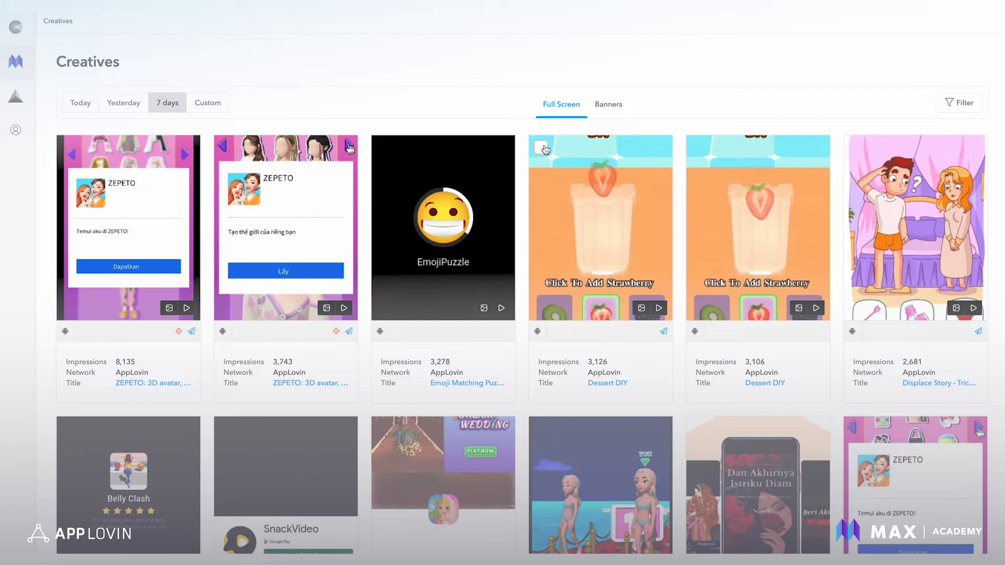
Select the Dessert DIY creative for reporting, then return to the Creatives gallery.
click(541, 147)
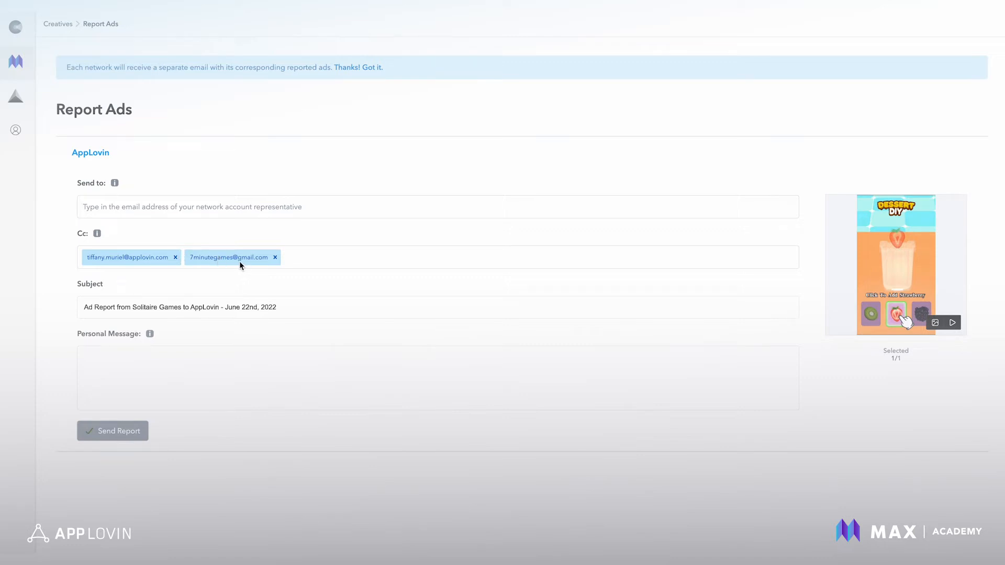
mouse_move(262, 267)
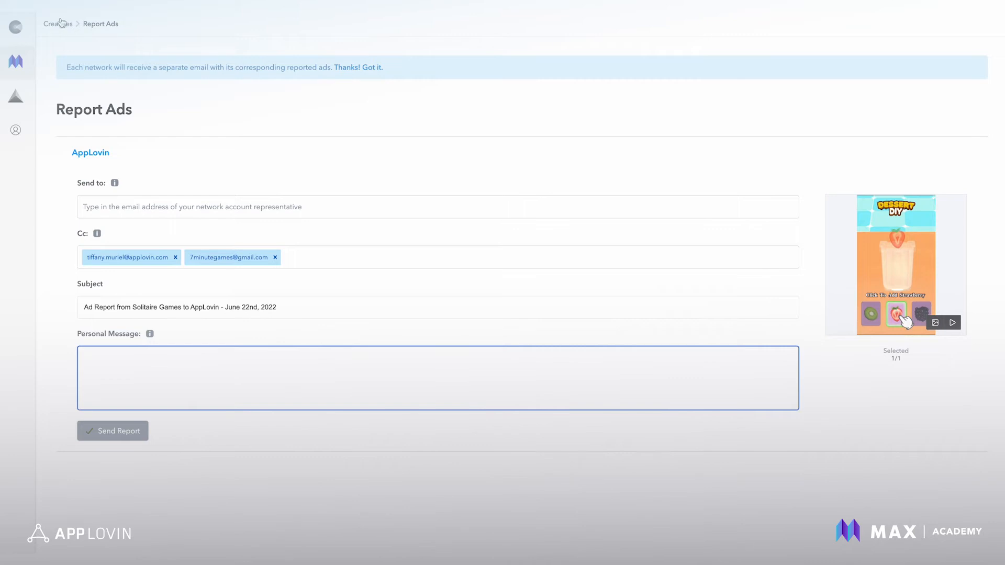
click(56, 24)
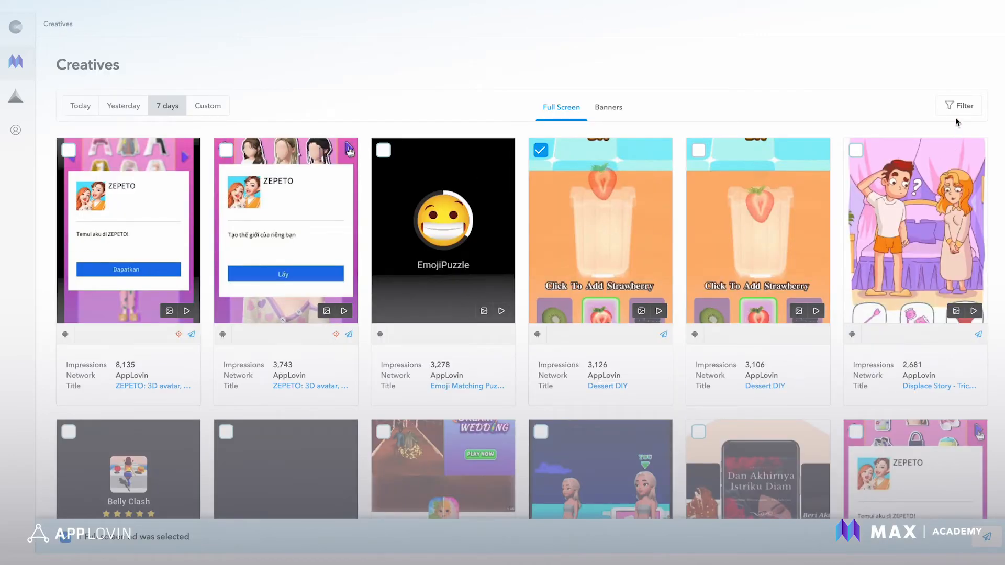
Filter the creatives gallery to the AdMob network only.
click(959, 105)
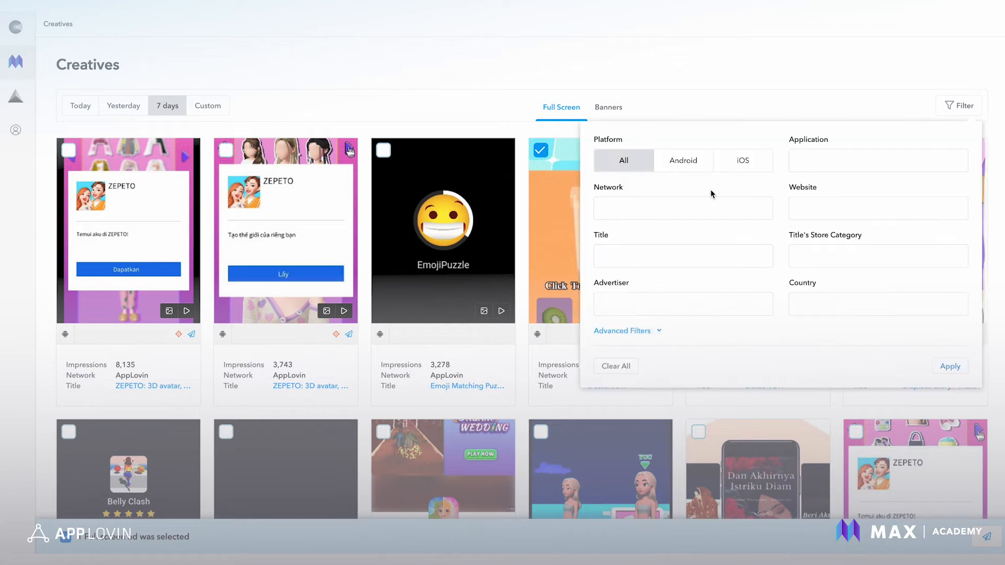
mouse_move(628, 206)
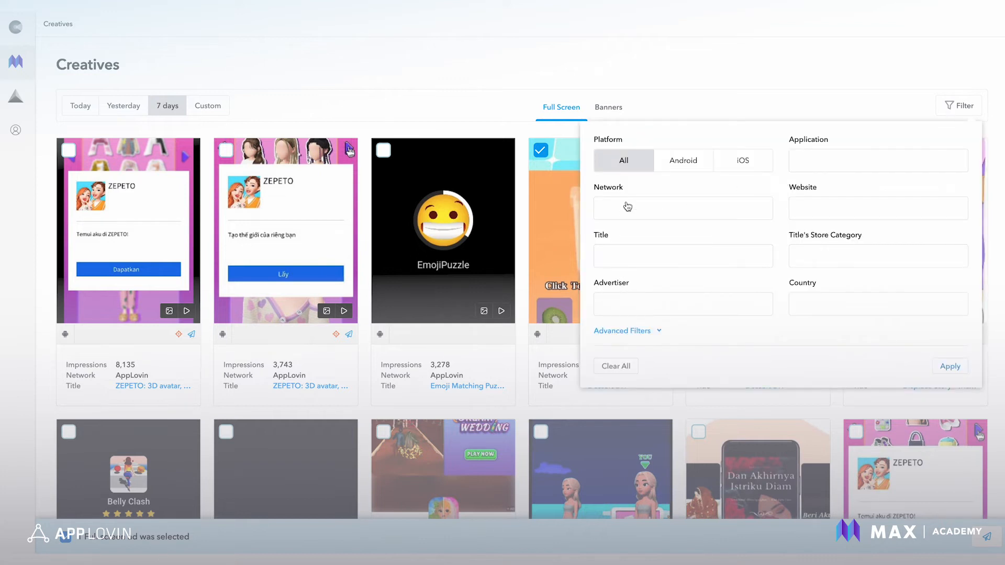
text(ad)
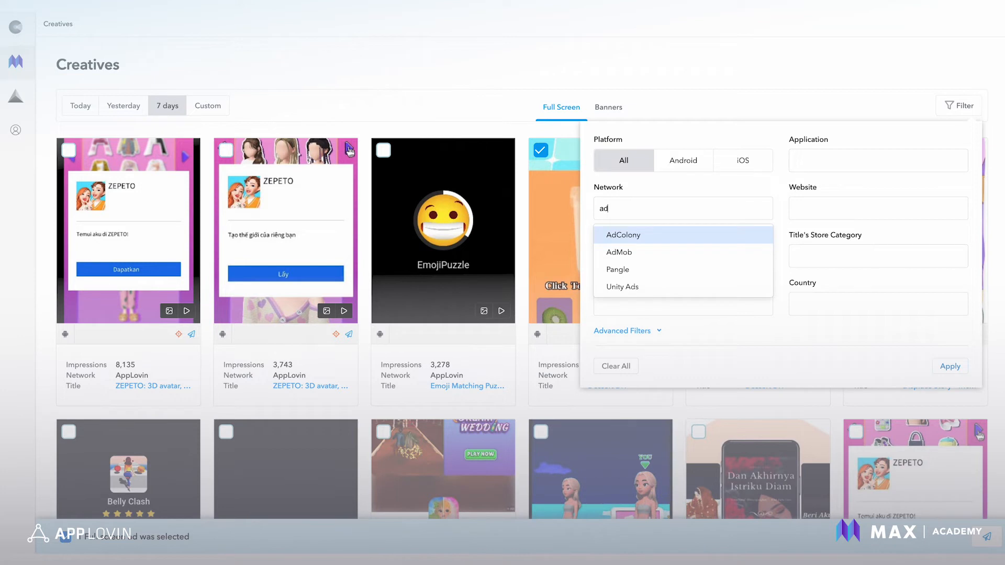
click(618, 253)
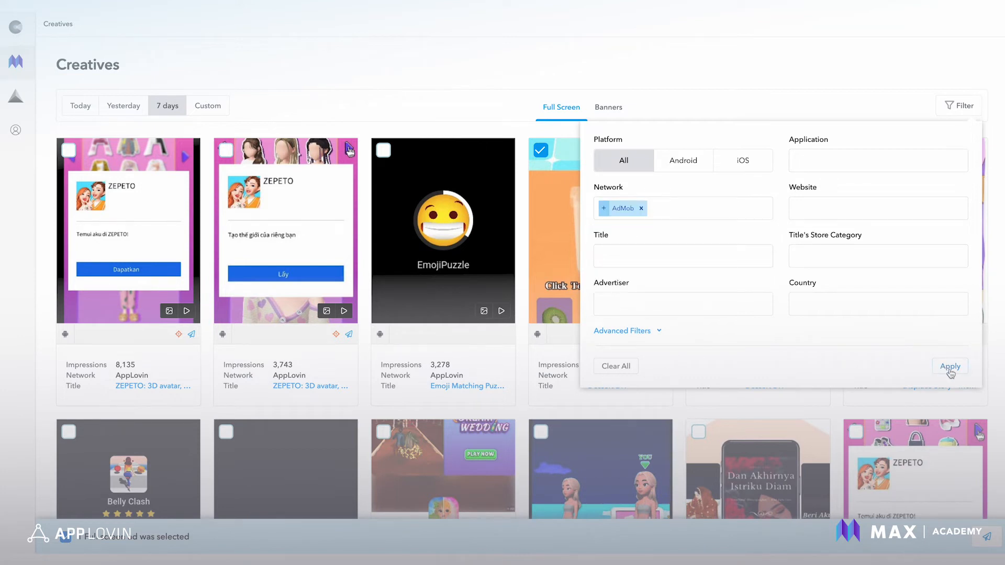
click(950, 367)
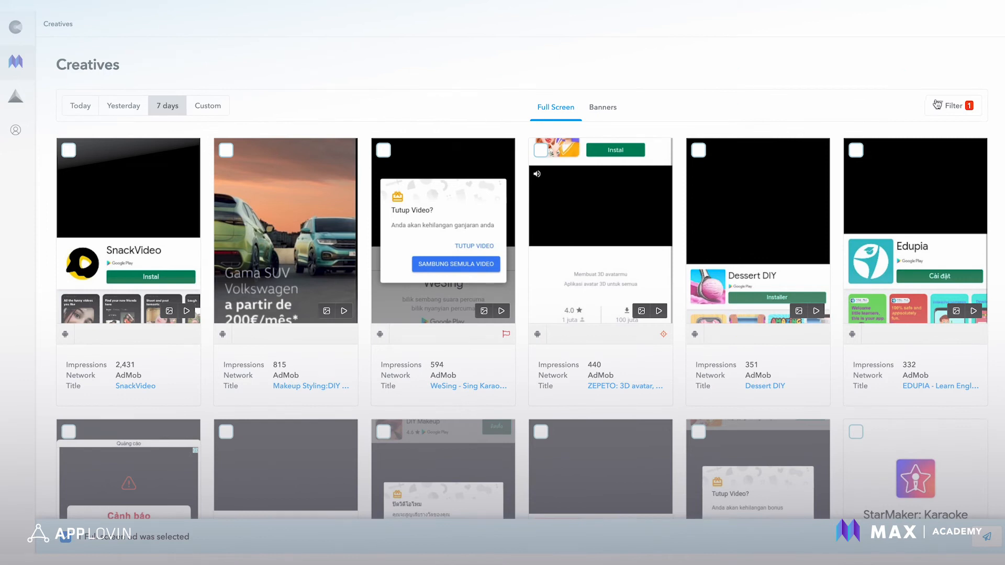
Reopen the filter panel and expand the Advanced Filters with AdMob still selected.
click(953, 106)
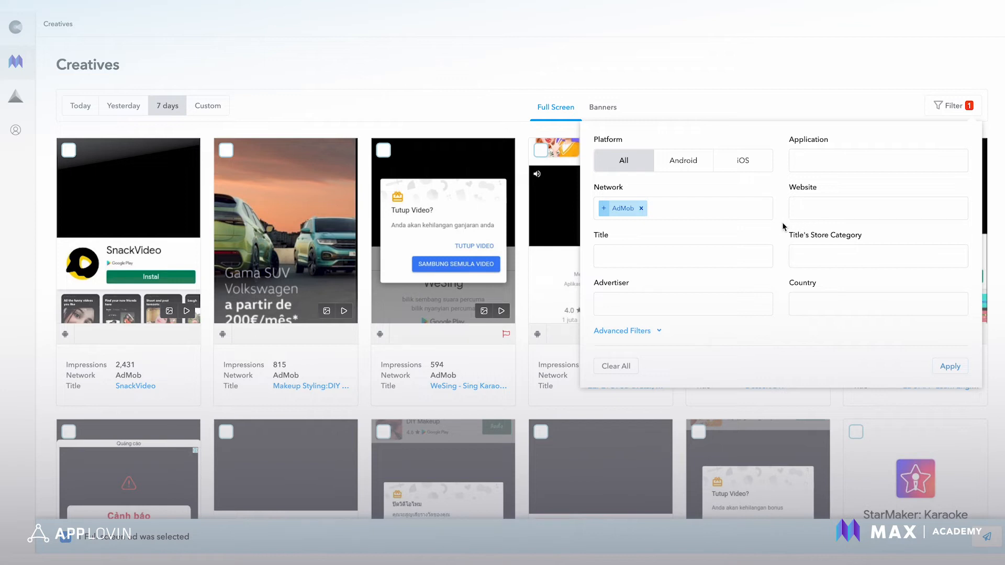
mouse_move(704, 169)
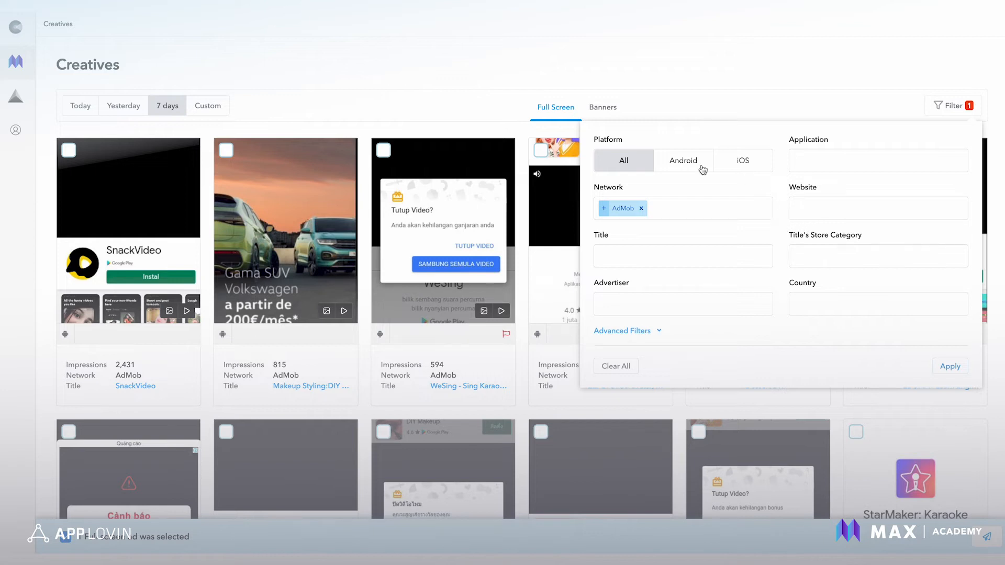
mouse_move(718, 327)
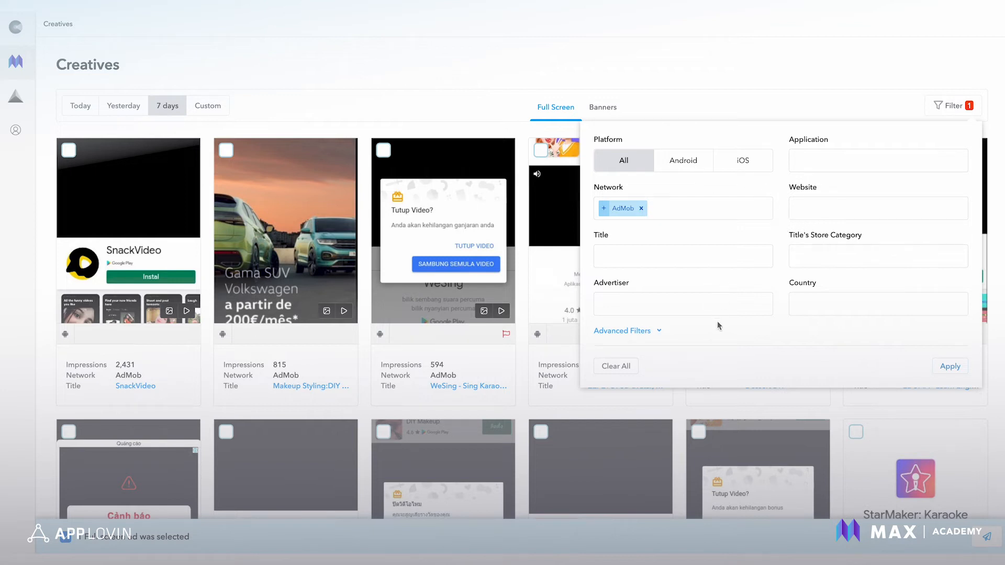
mouse_move(827, 177)
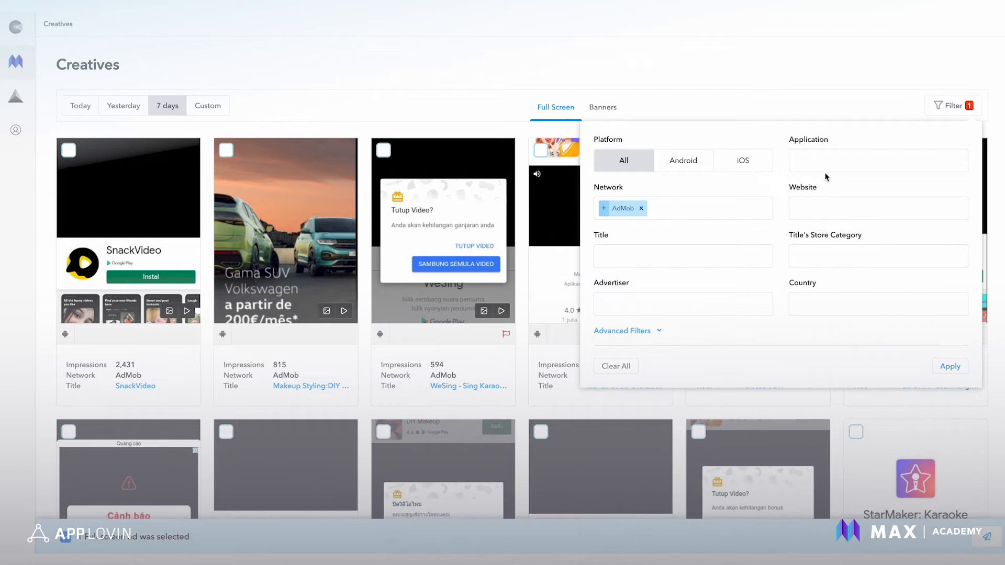
mouse_move(826, 165)
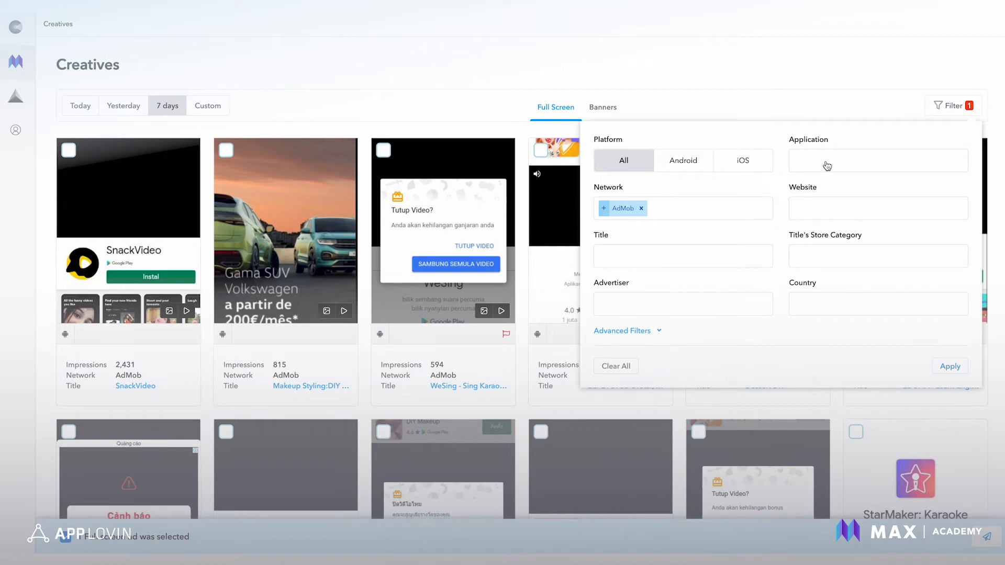
click(622, 331)
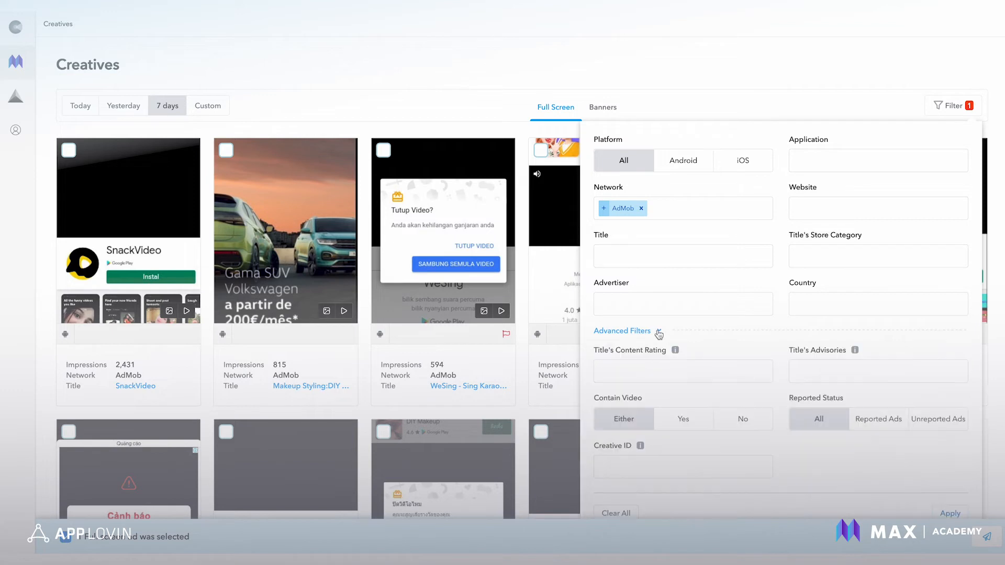
scroll(down, 3)
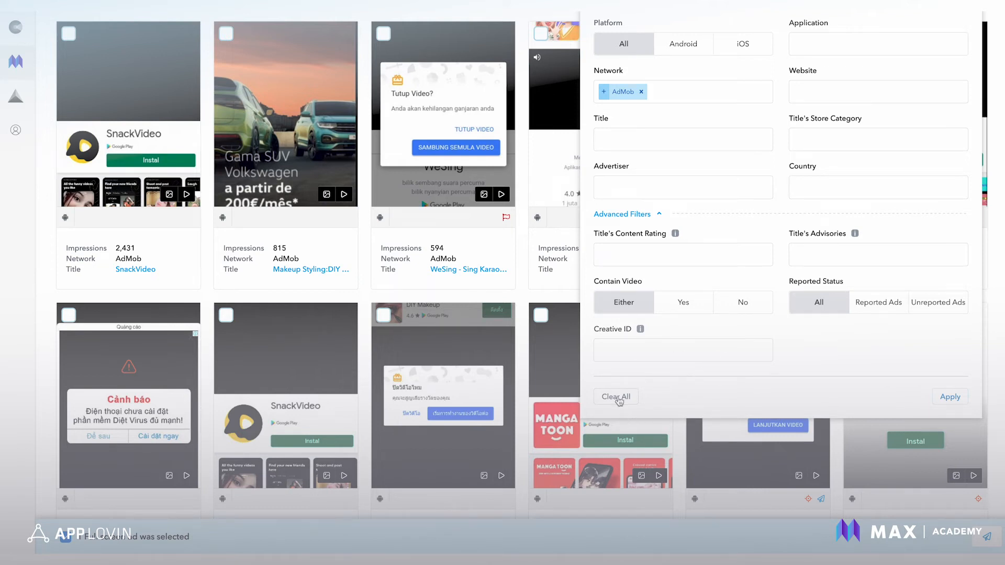
mouse_move(608, 416)
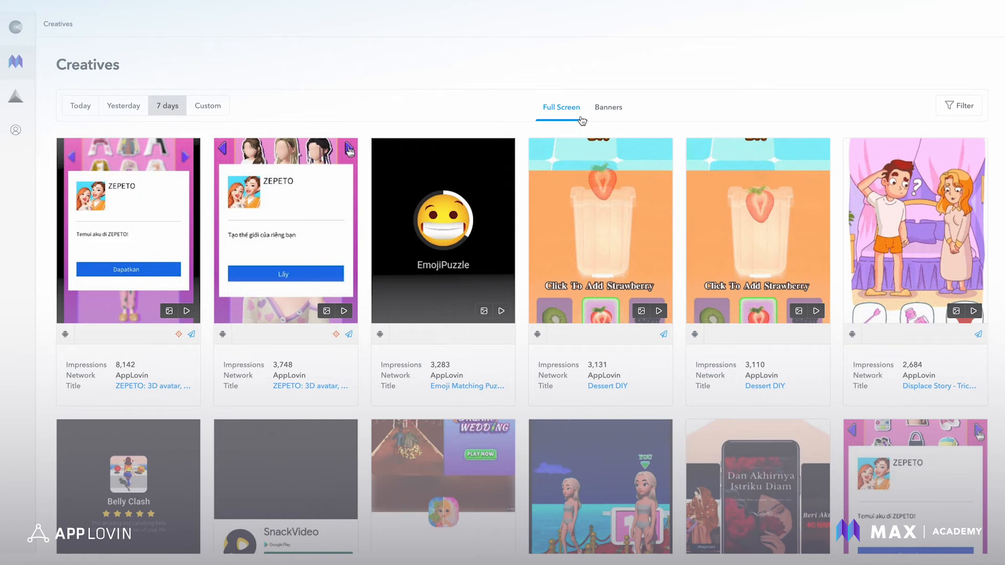
Switch the Creatives gallery to the Banners view instead of full-screen ads.
click(608, 107)
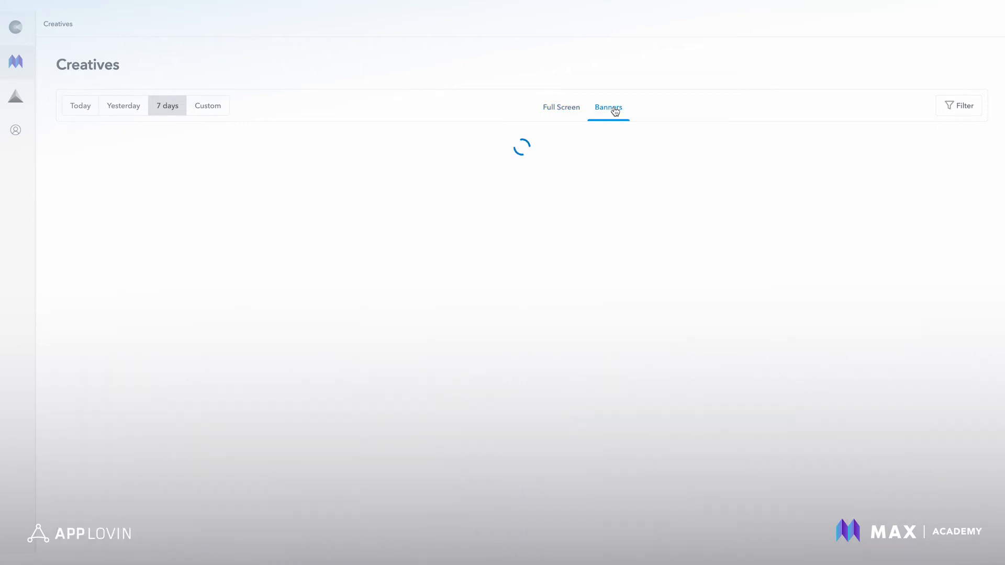
click(608, 106)
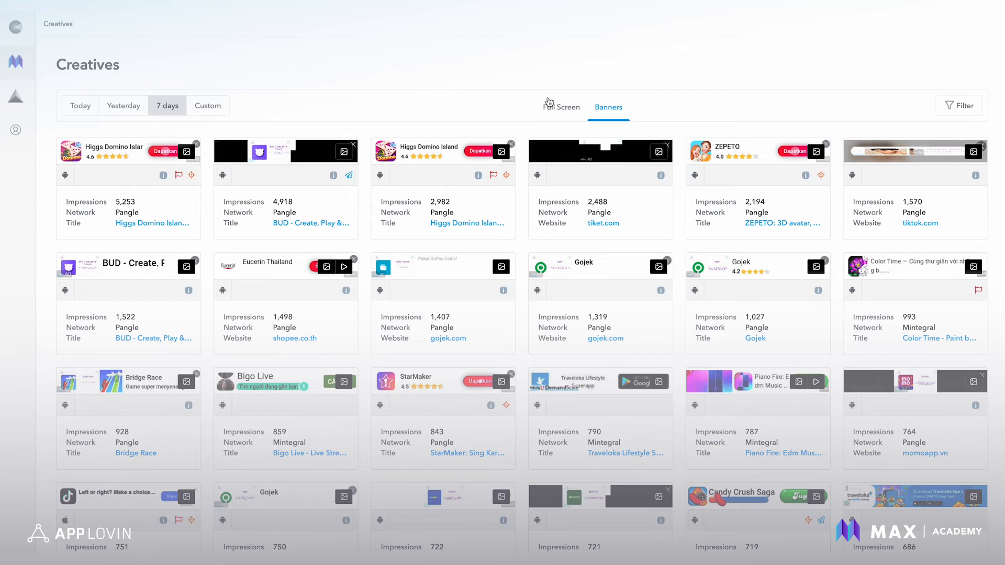
click(561, 107)
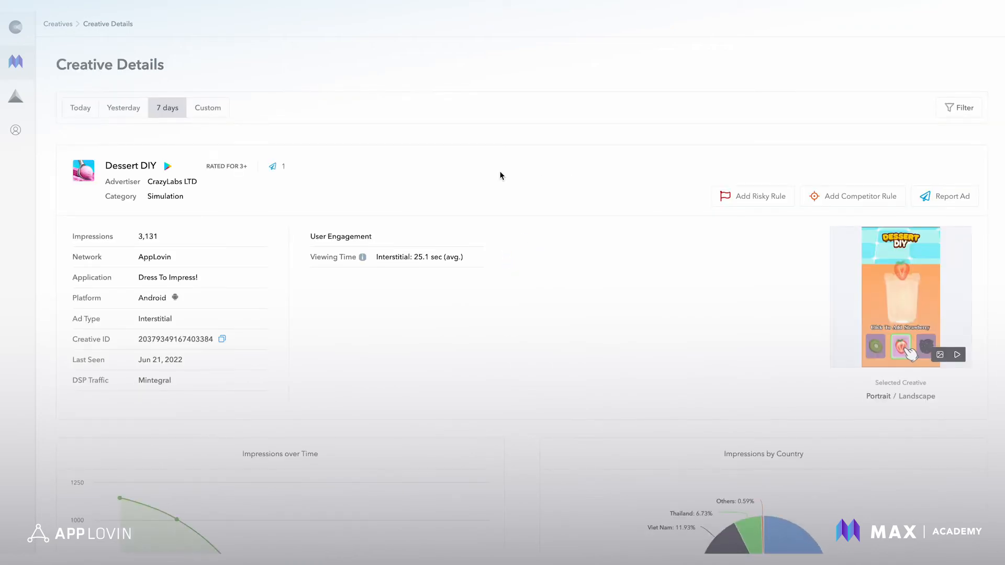
scroll(down, 3)
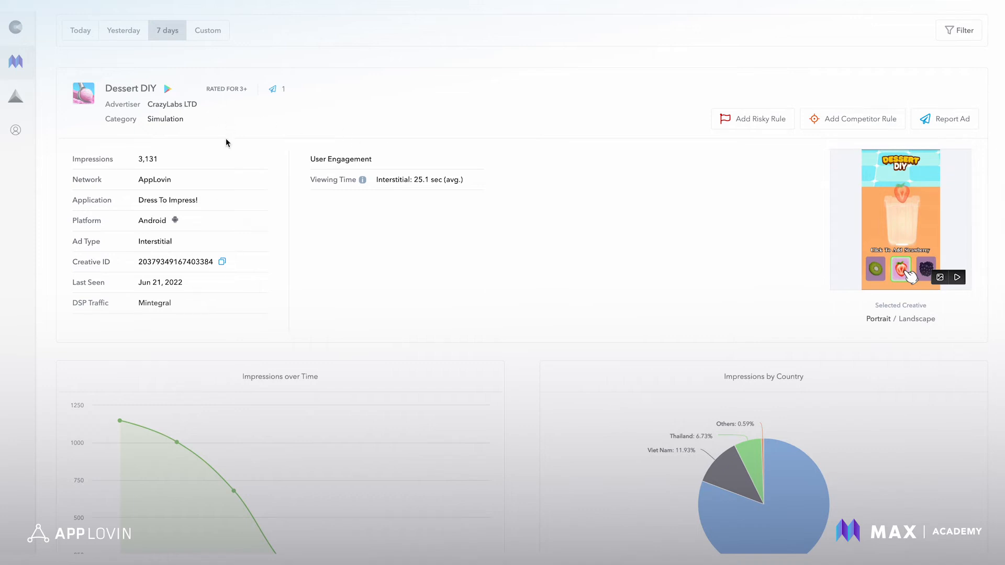
scroll(down, 3)
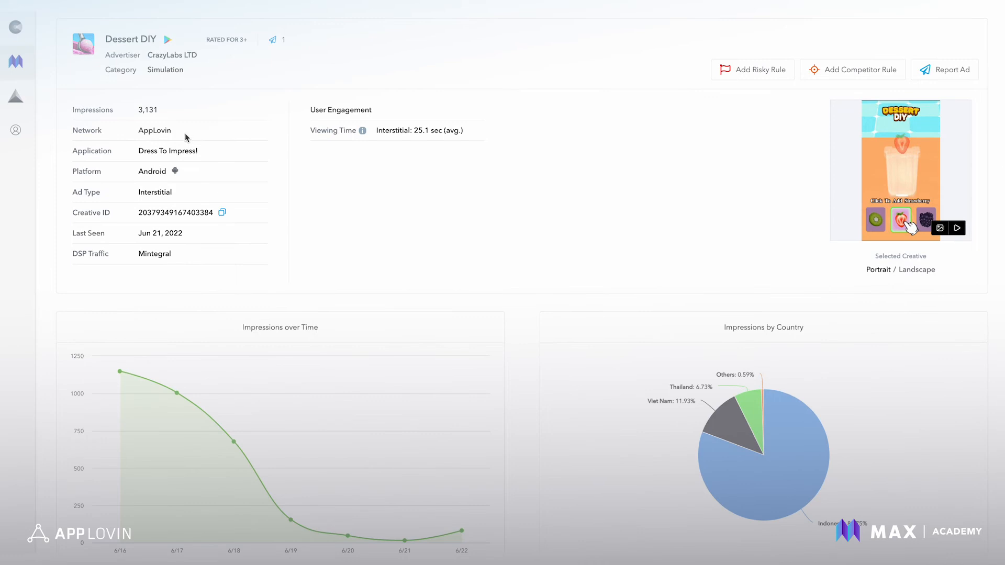
mouse_move(154, 213)
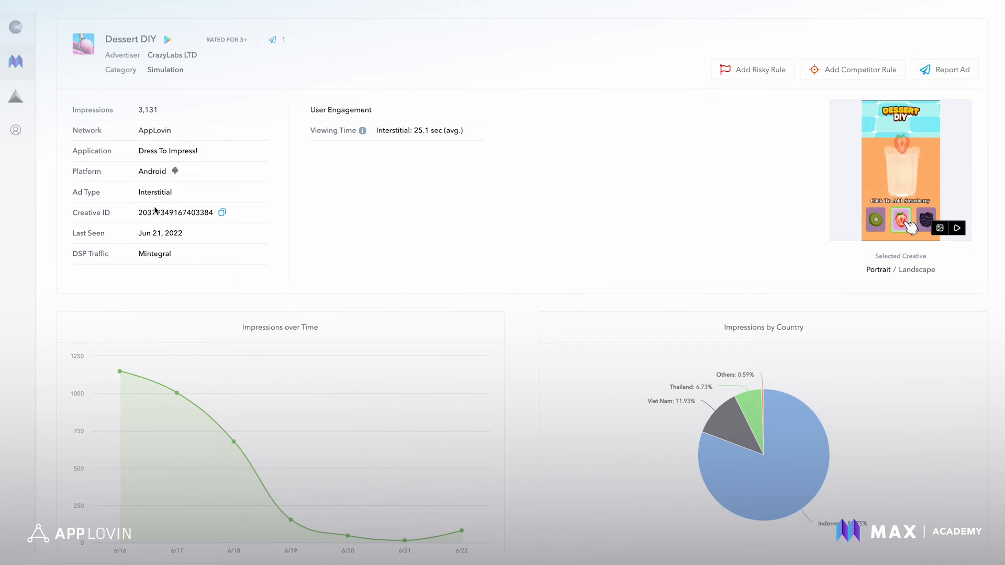
mouse_move(183, 244)
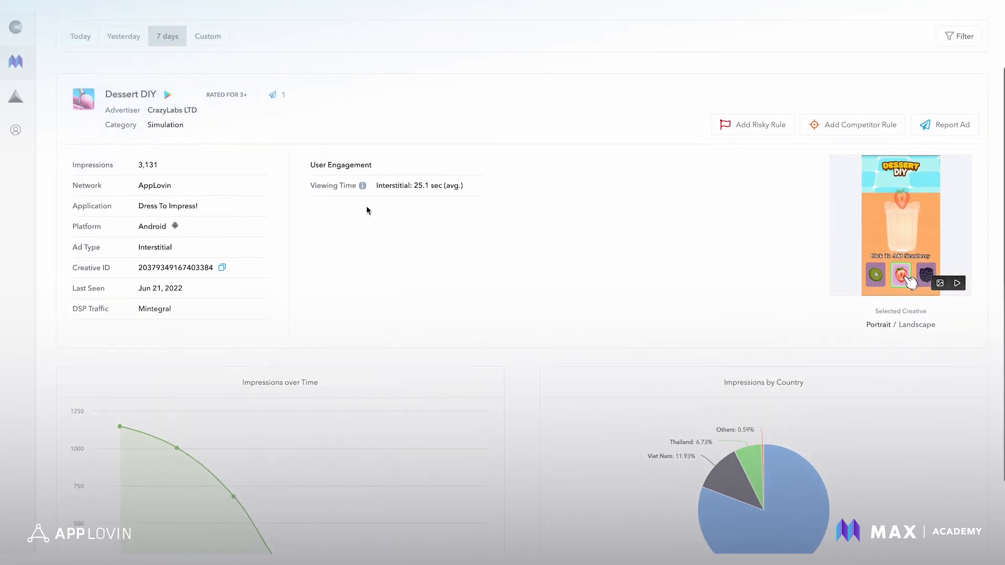
mouse_move(449, 204)
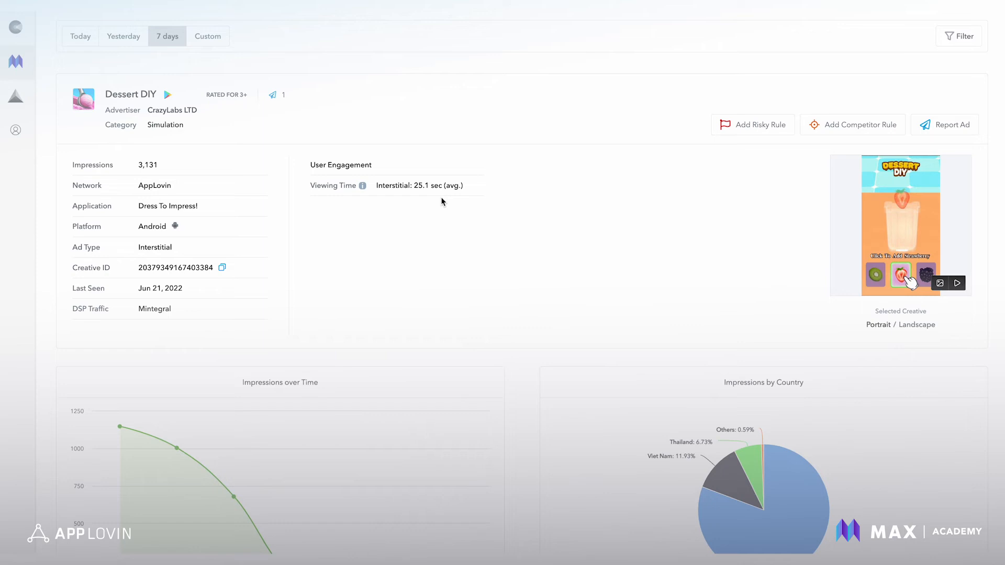
mouse_move(330, 178)
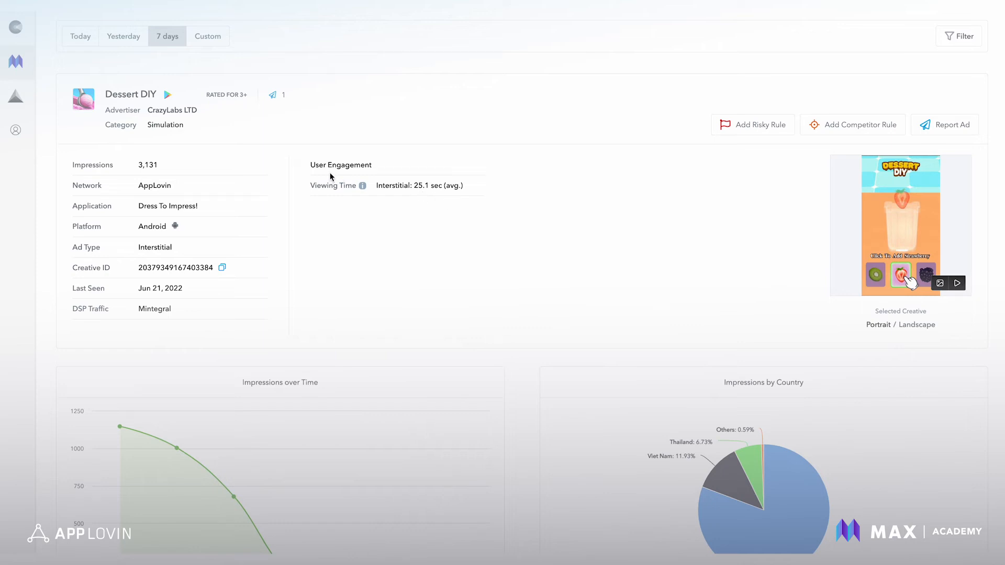
mouse_move(363, 190)
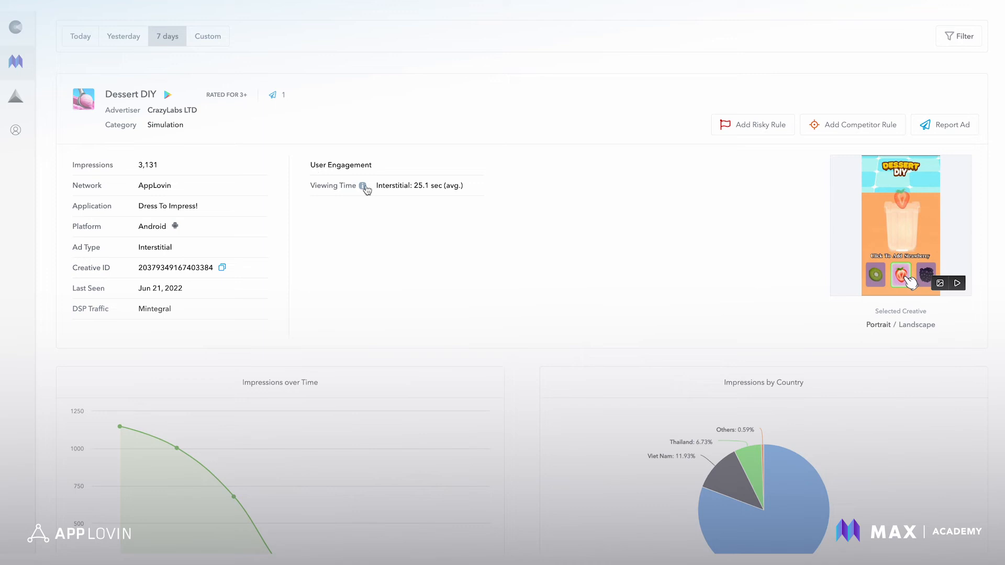
mouse_move(425, 195)
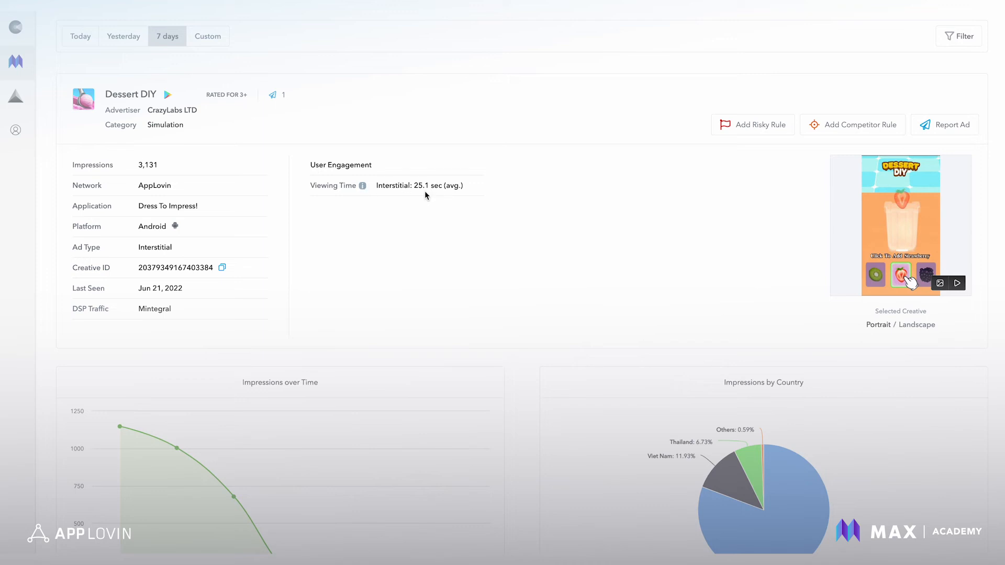
mouse_move(447, 198)
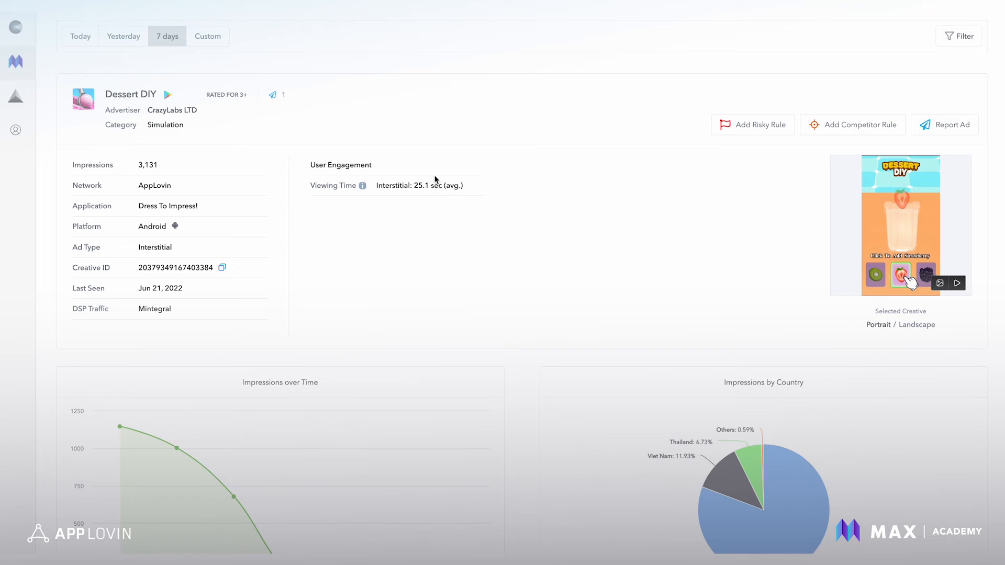
mouse_move(550, 218)
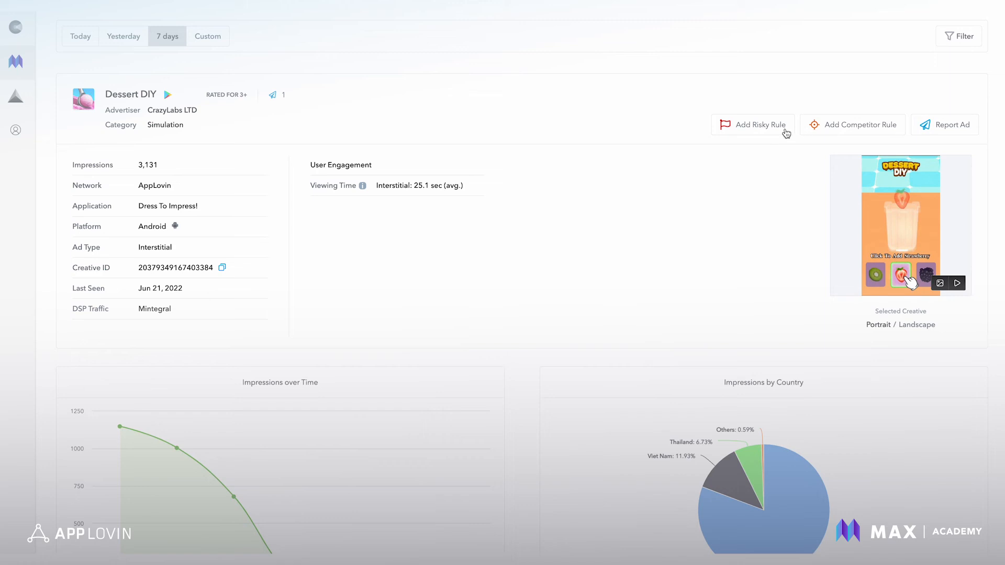
mouse_move(907, 221)
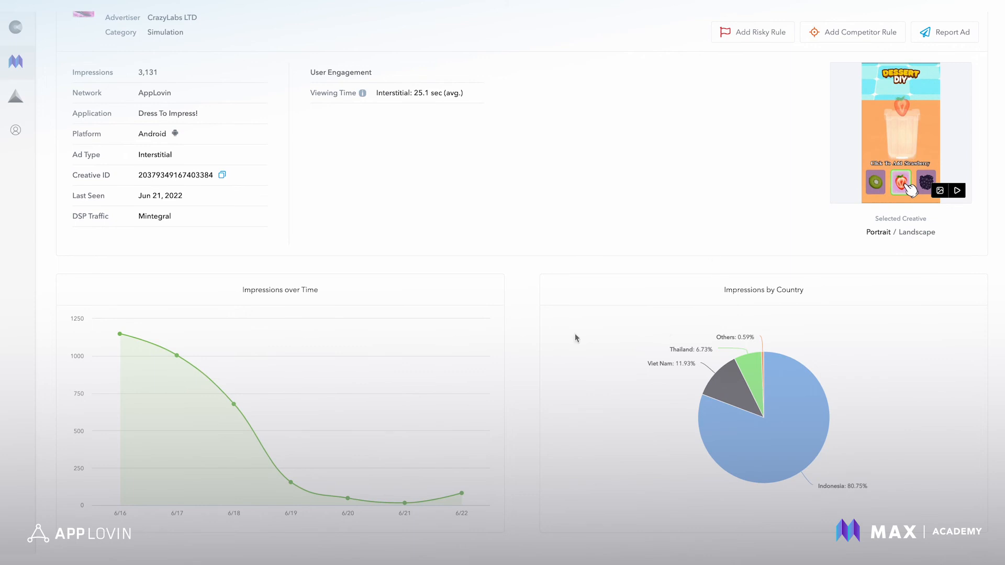
mouse_move(189, 296)
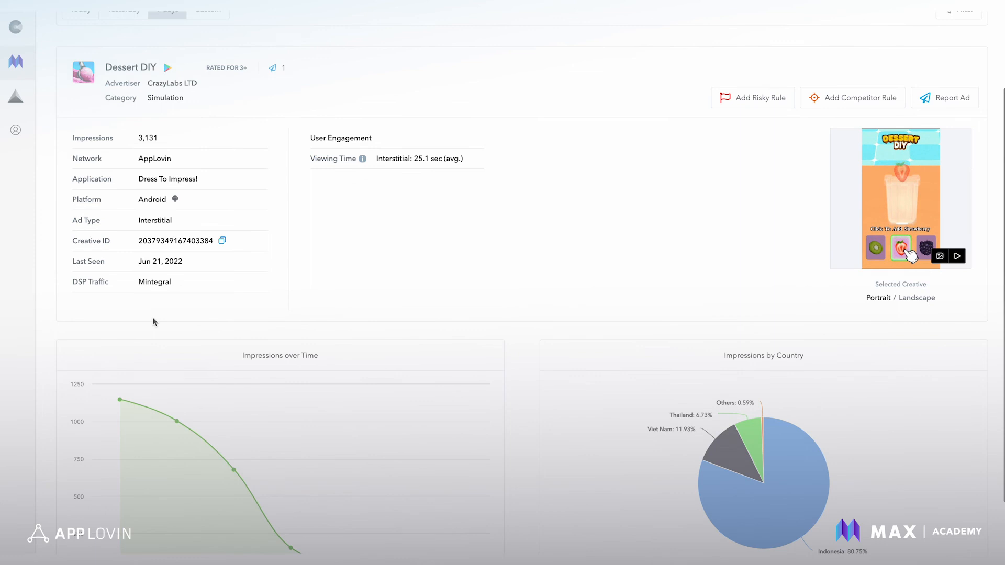
Leave the Dessert DIY creative details and go back to the Creatives gallery.
scroll(down, 3)
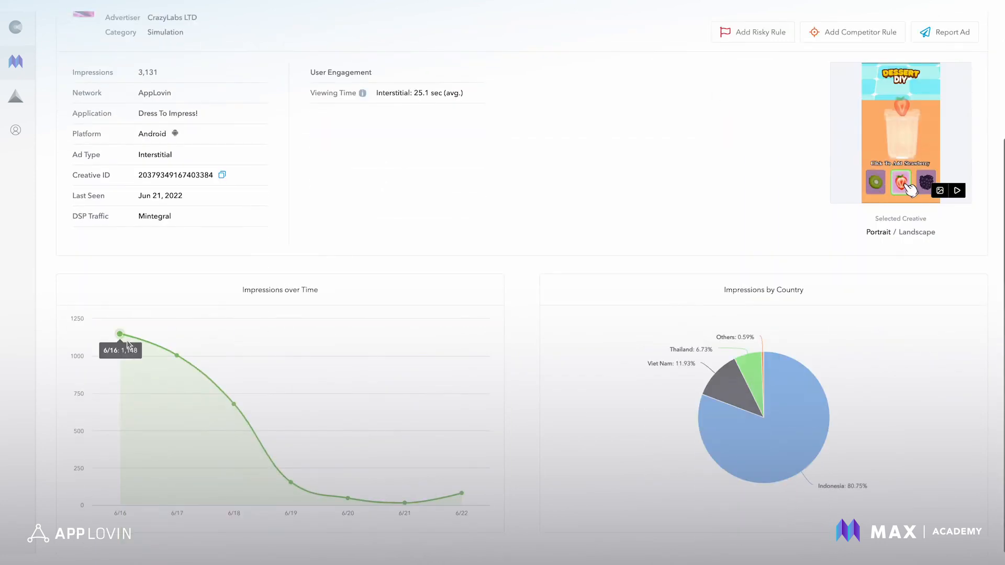
mouse_move(176, 356)
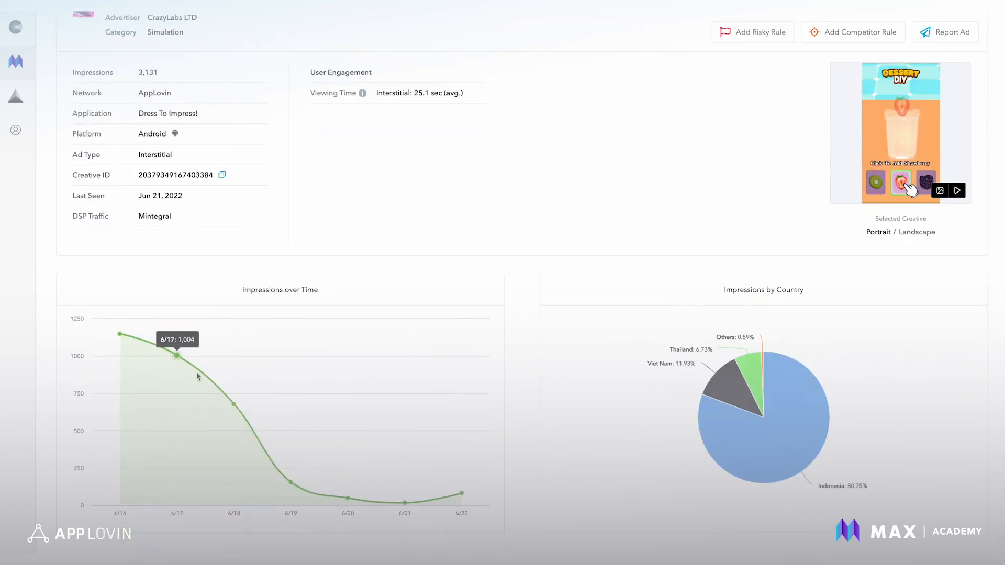
mouse_move(233, 405)
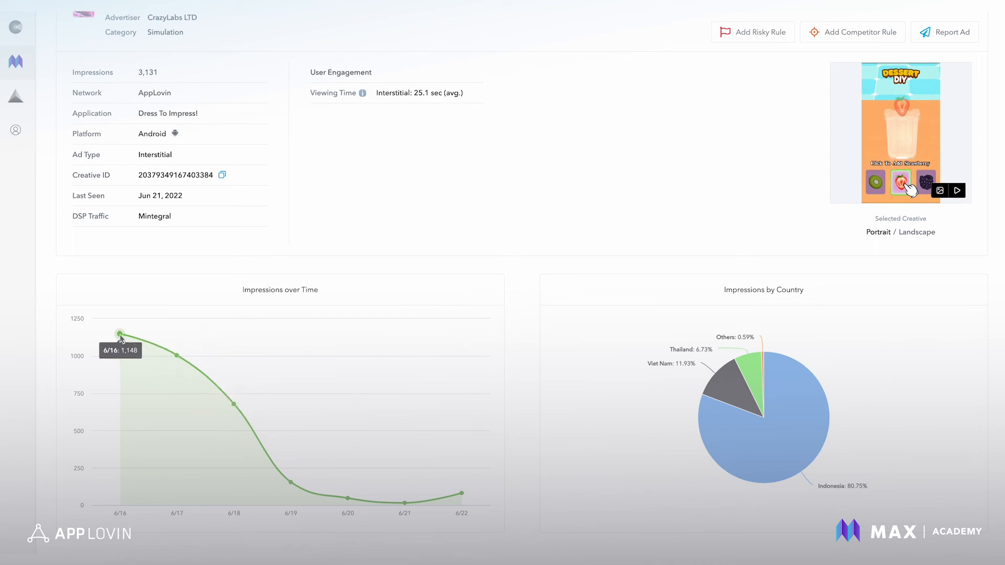
mouse_move(292, 482)
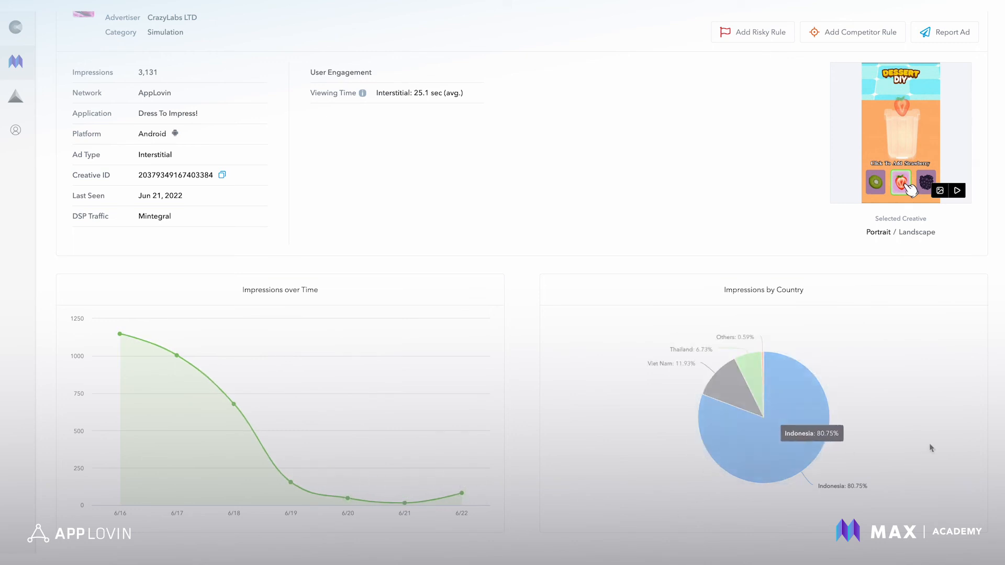
mouse_move(879, 446)
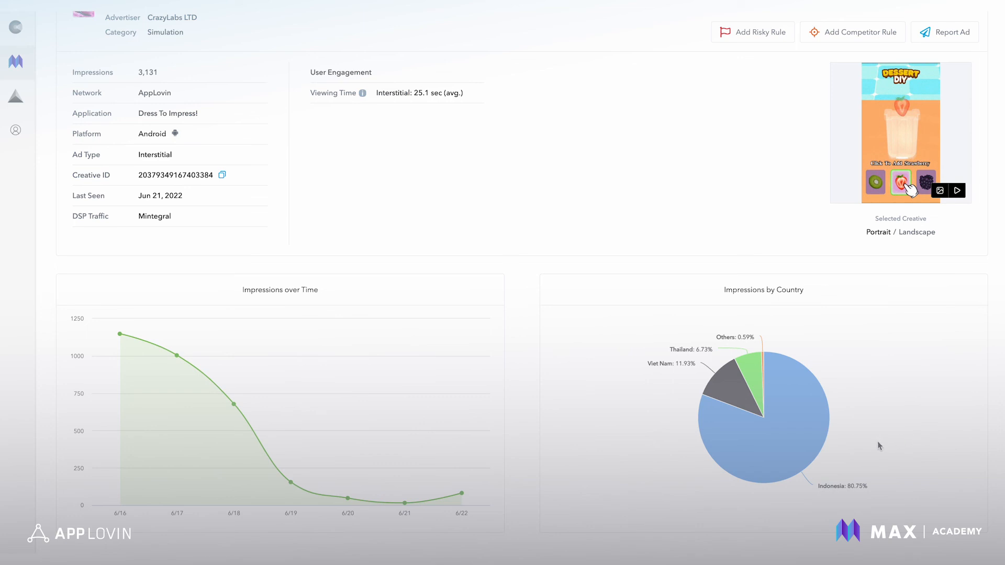
mouse_move(755, 398)
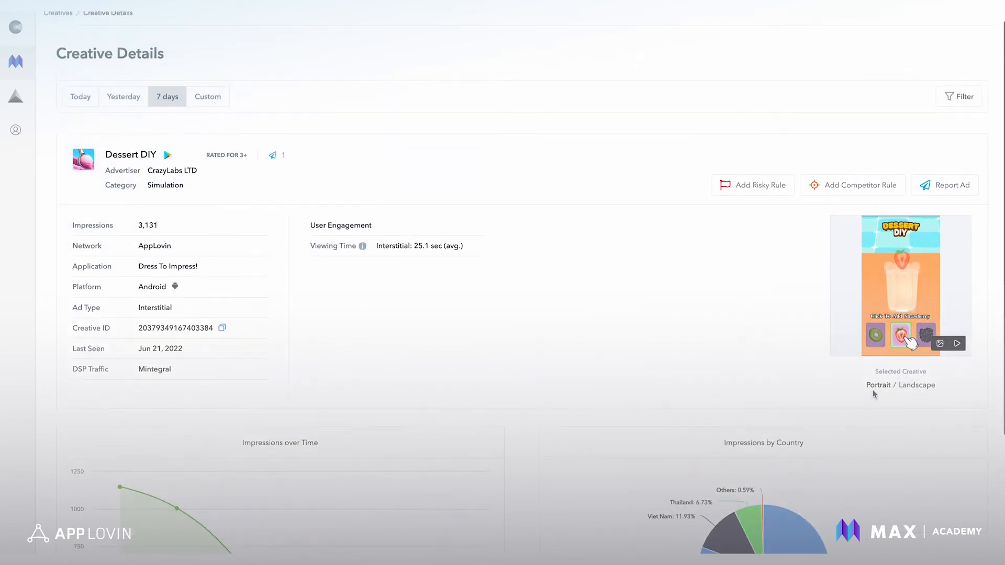
click(57, 12)
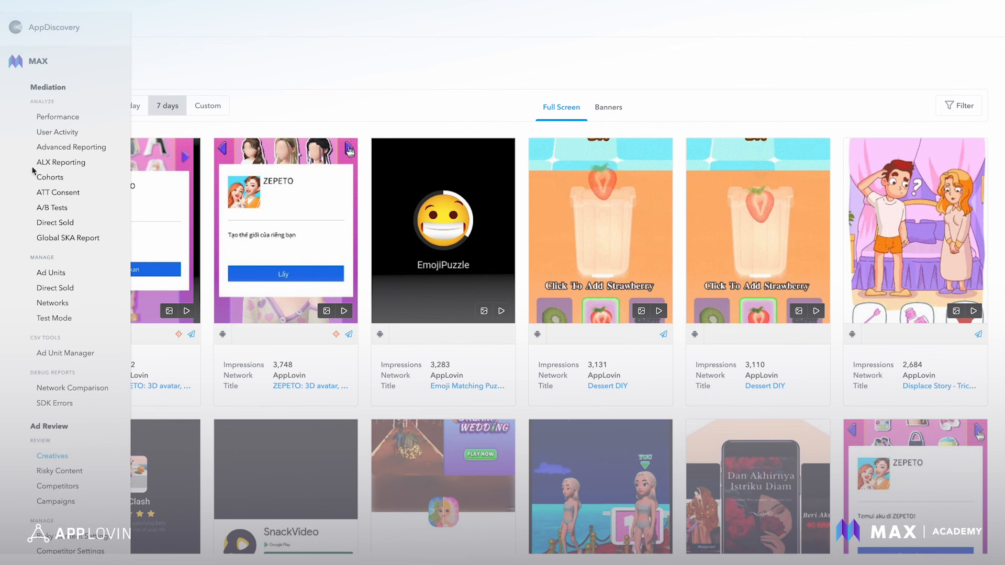
Scroll the expanded navigation menu down to the Ad Review pages including Risky Content.
scroll(down, 3)
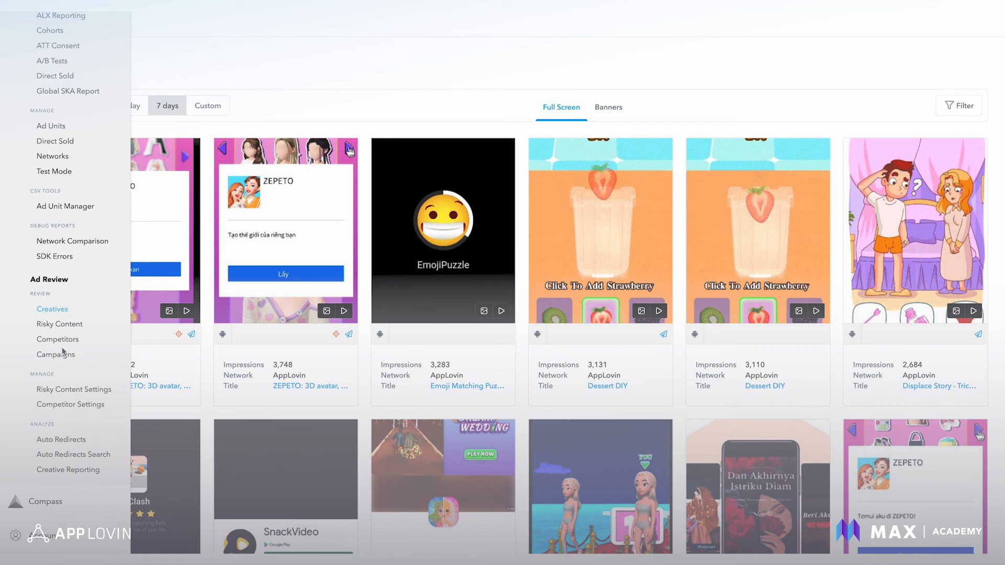
mouse_move(61, 377)
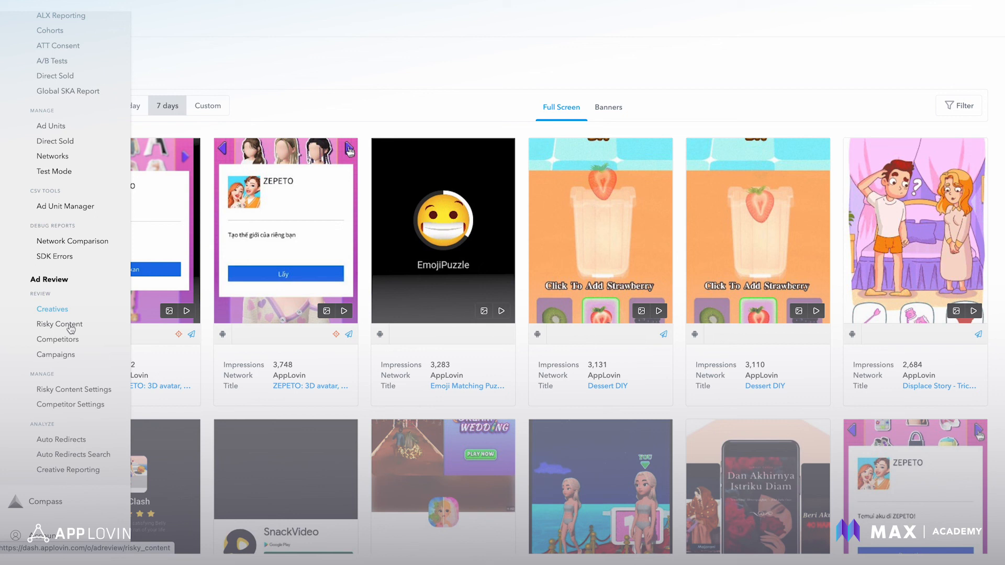
mouse_move(79, 327)
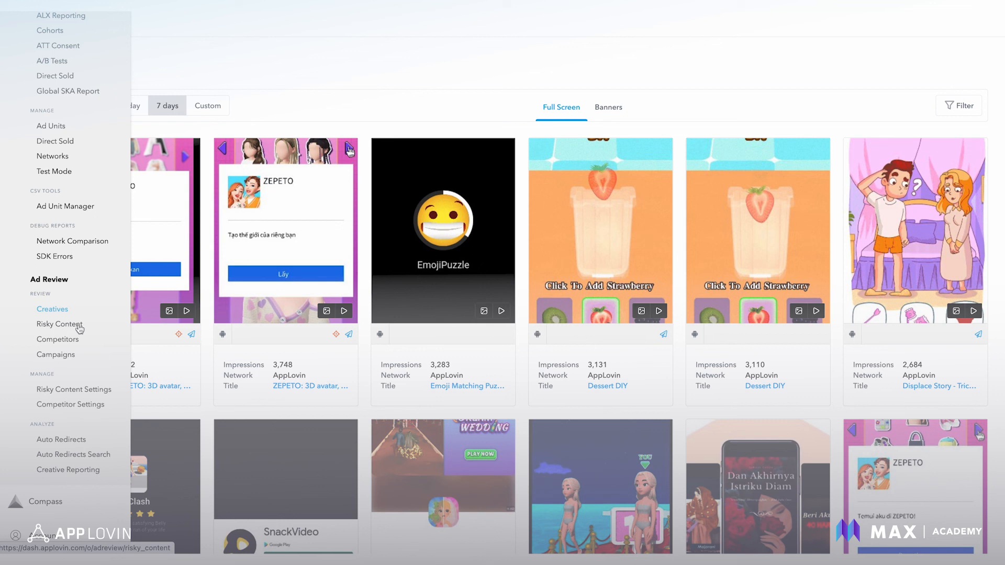